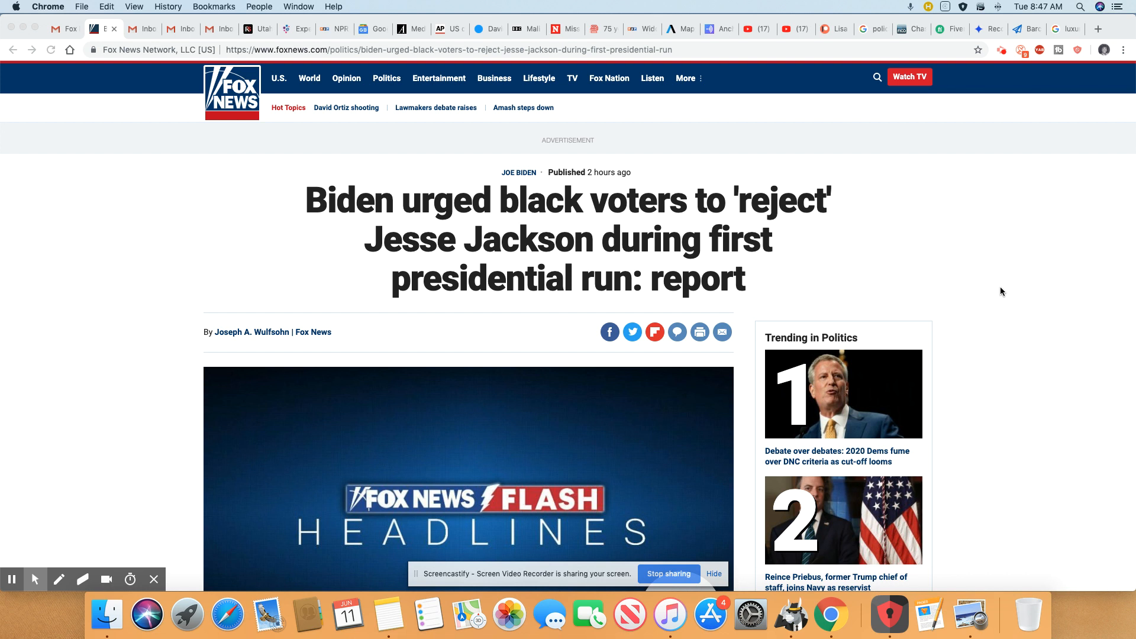
scroll(down, 3)
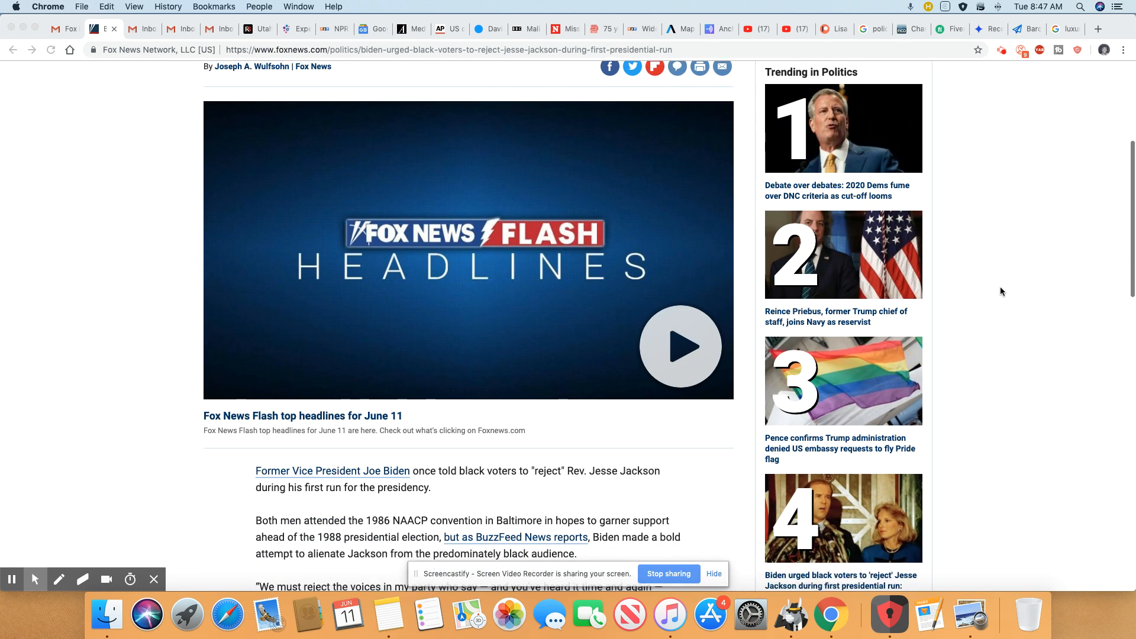
scroll(down, 3)
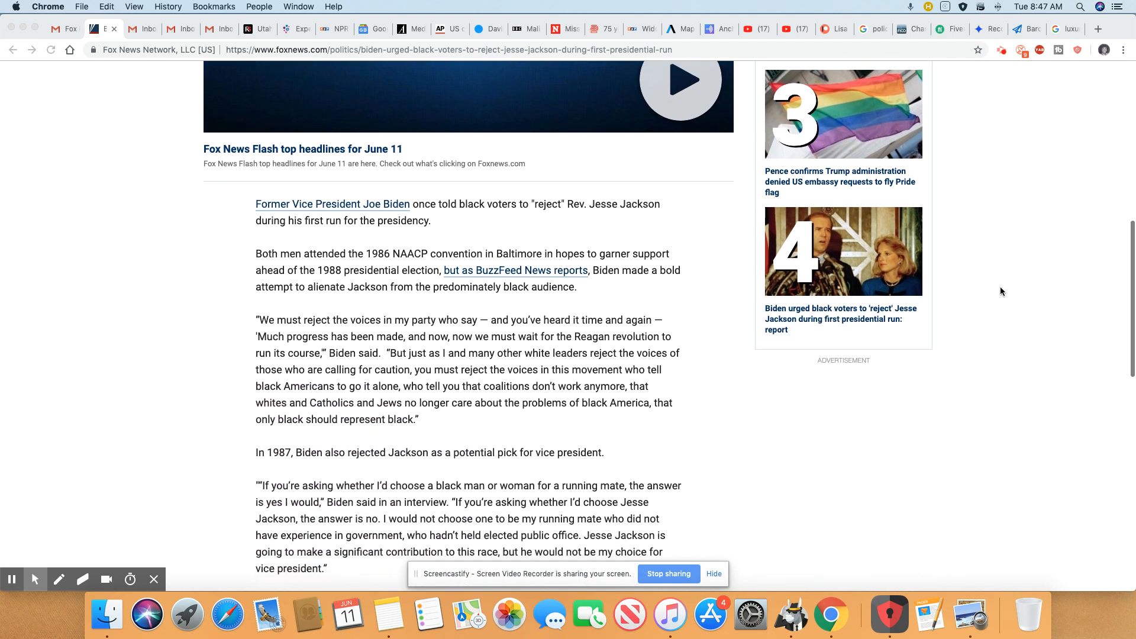
scroll(down, 3)
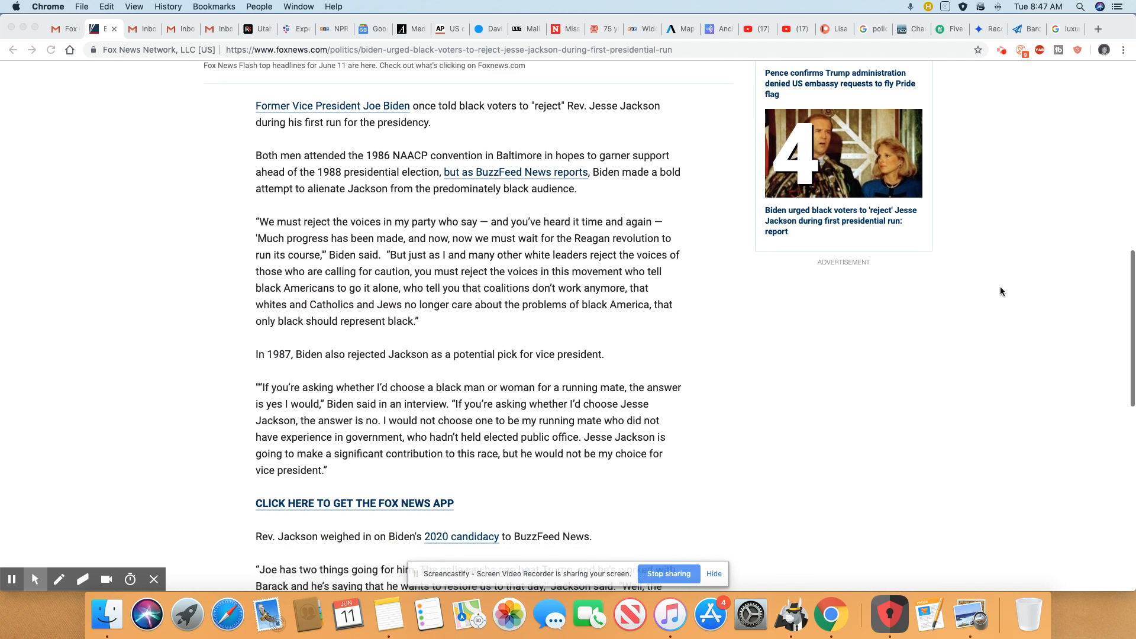
scroll(down, 3)
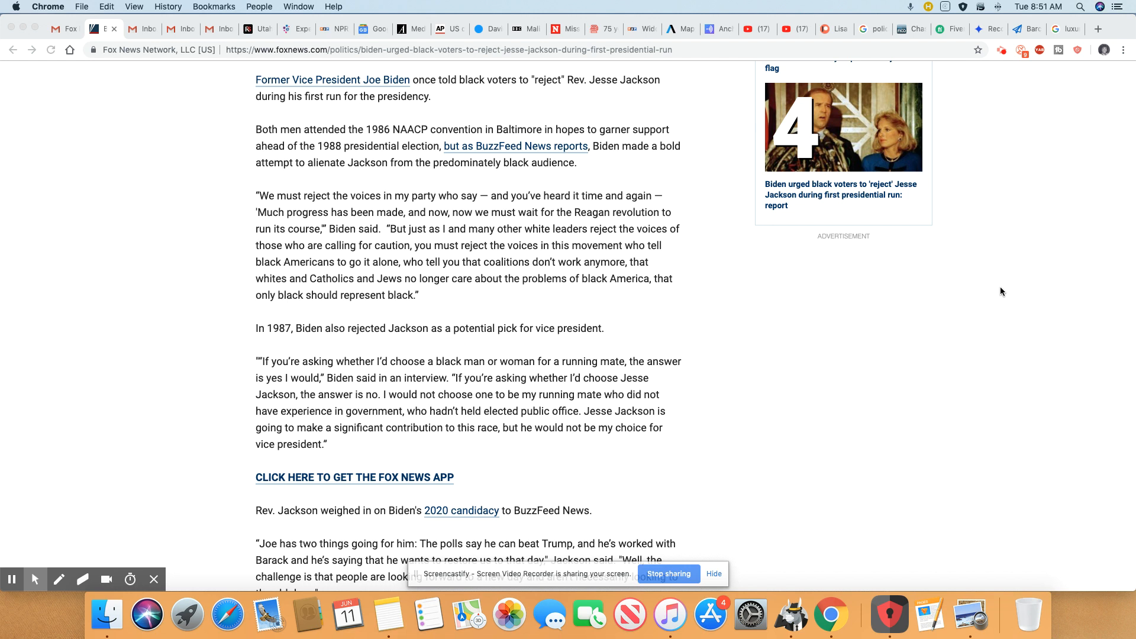
mouse_move(997, 318)
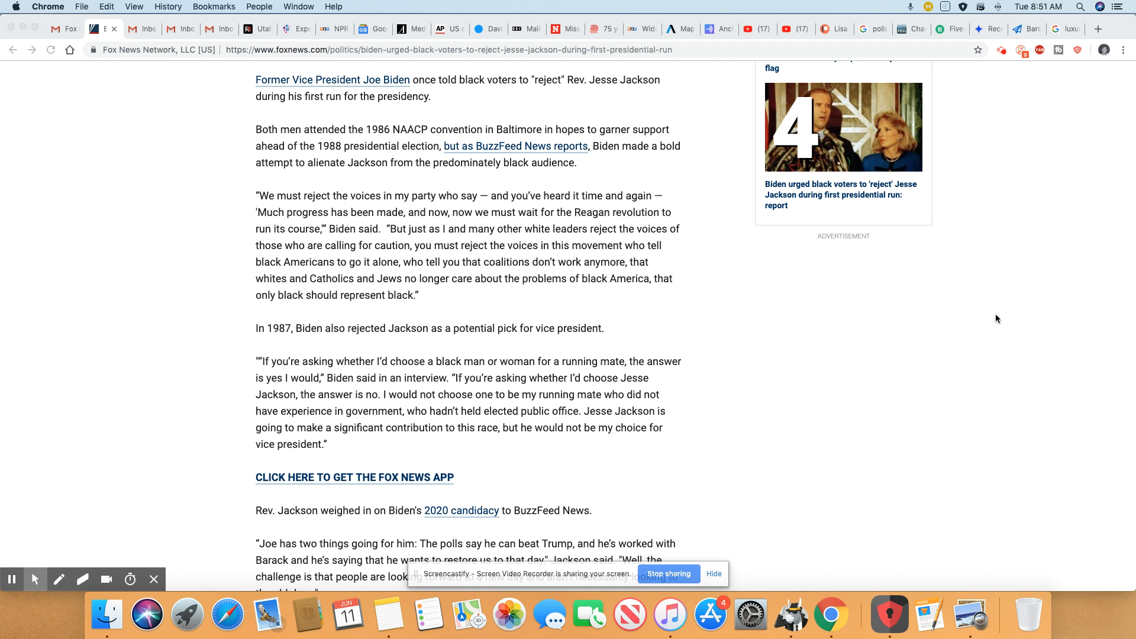
scroll(down, 3)
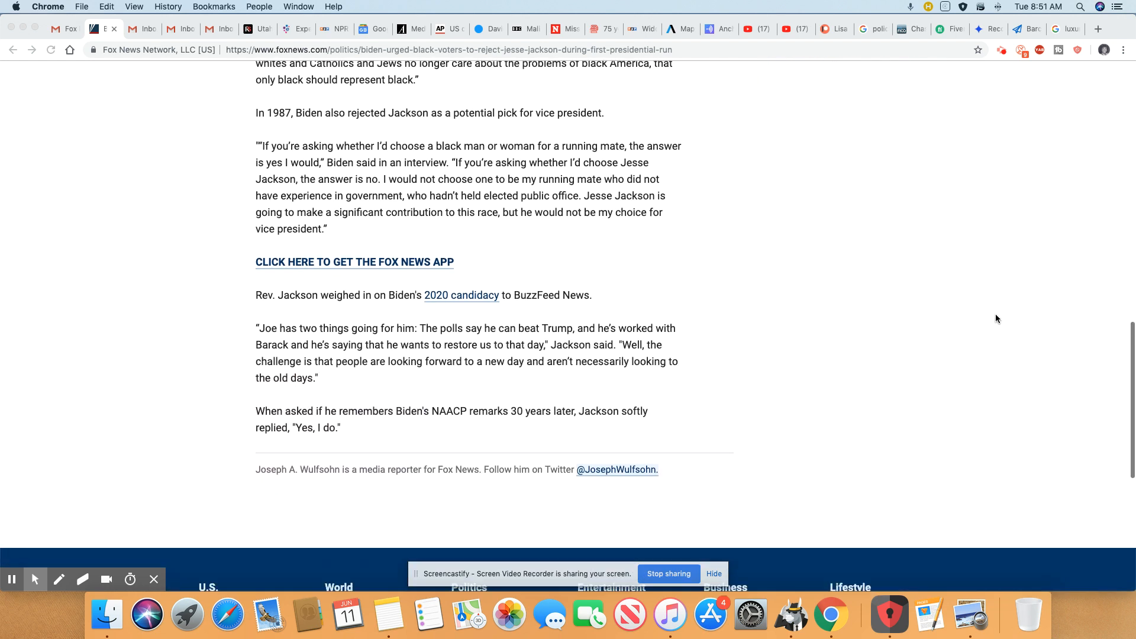
scroll(down, 3)
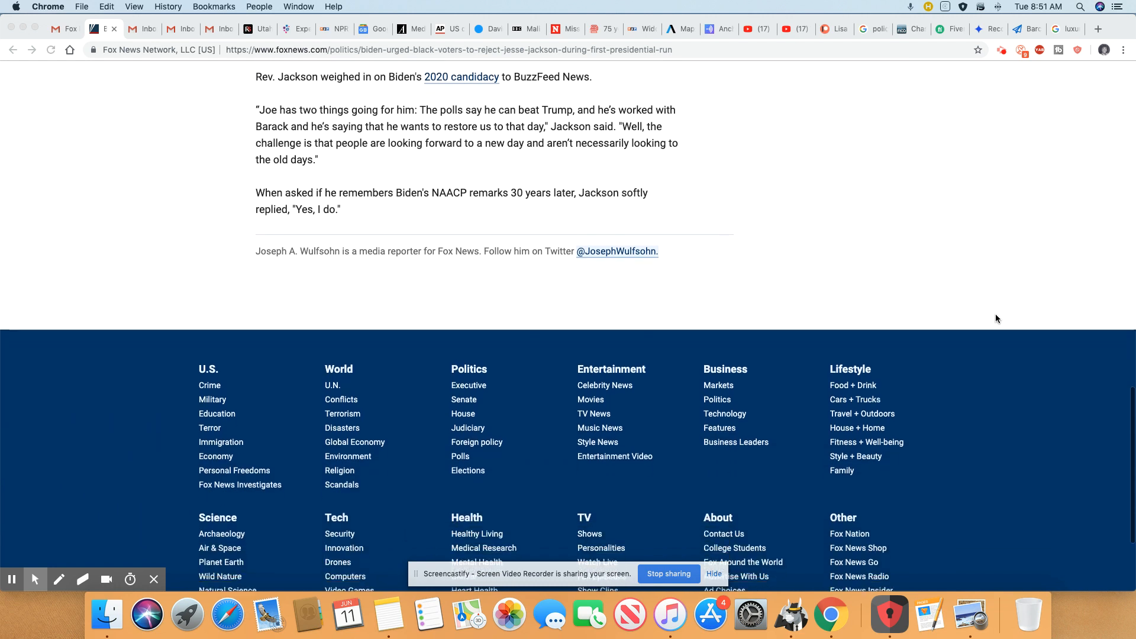
scroll(down, 3)
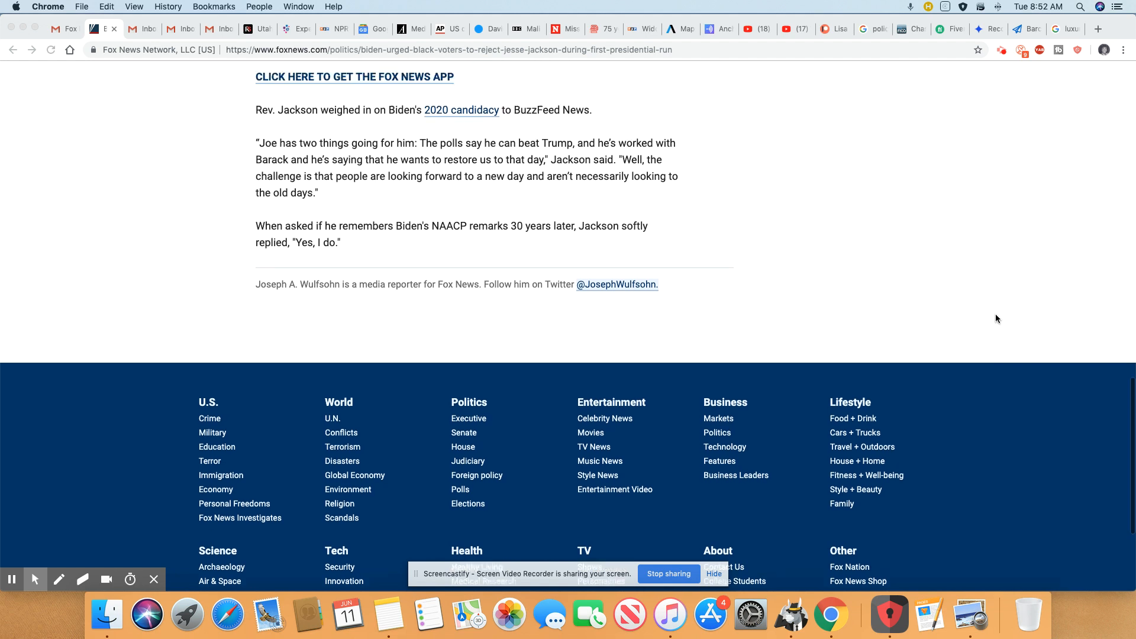
scroll(up, 3)
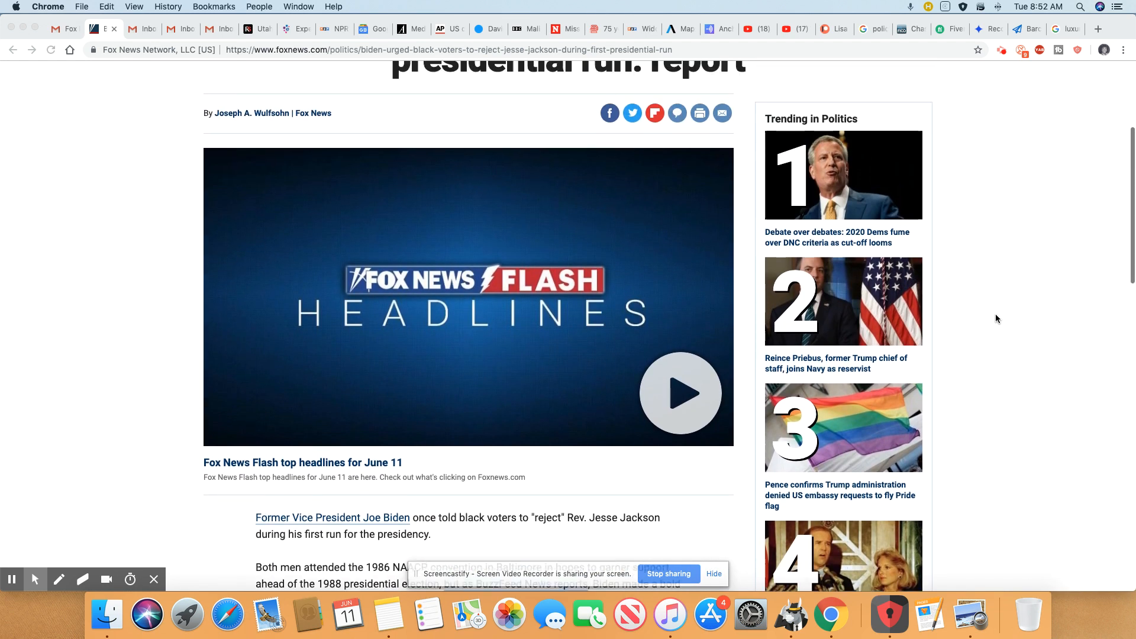
scroll(up, 3)
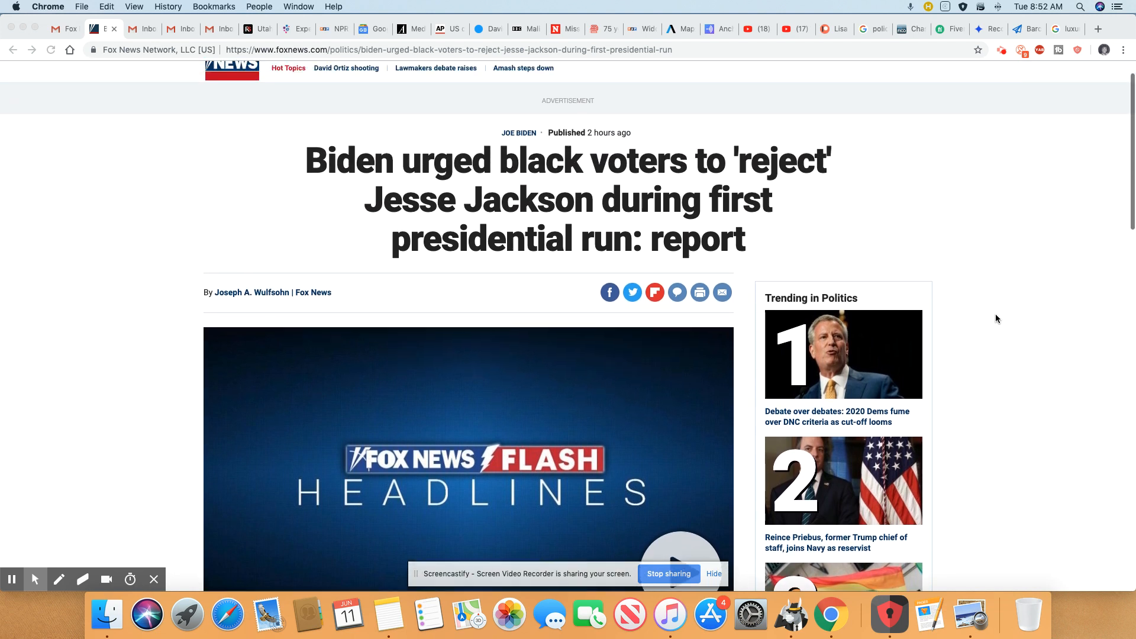